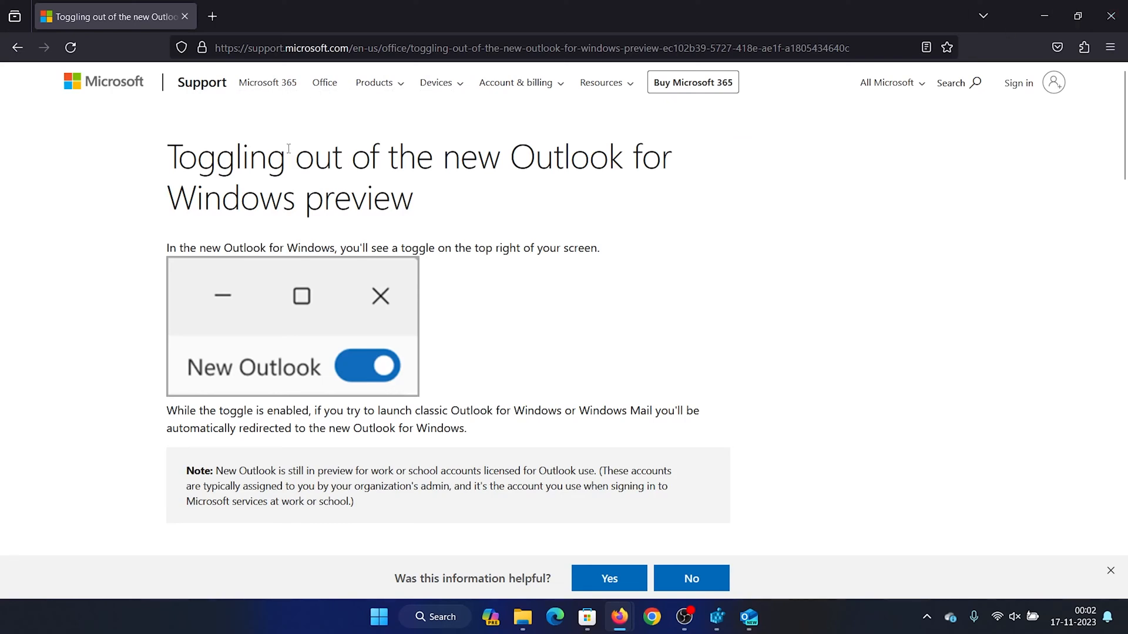
mouse_move(544, 219)
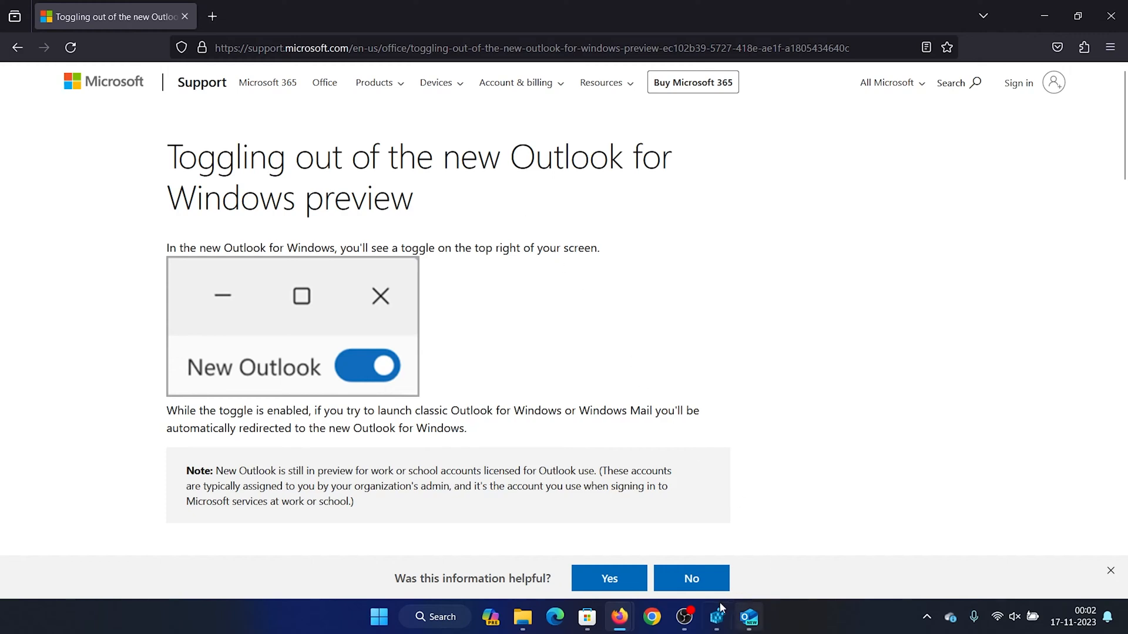
Switch off the New Outlook toggle in the top-right so the new Outlook closes
click(748, 616)
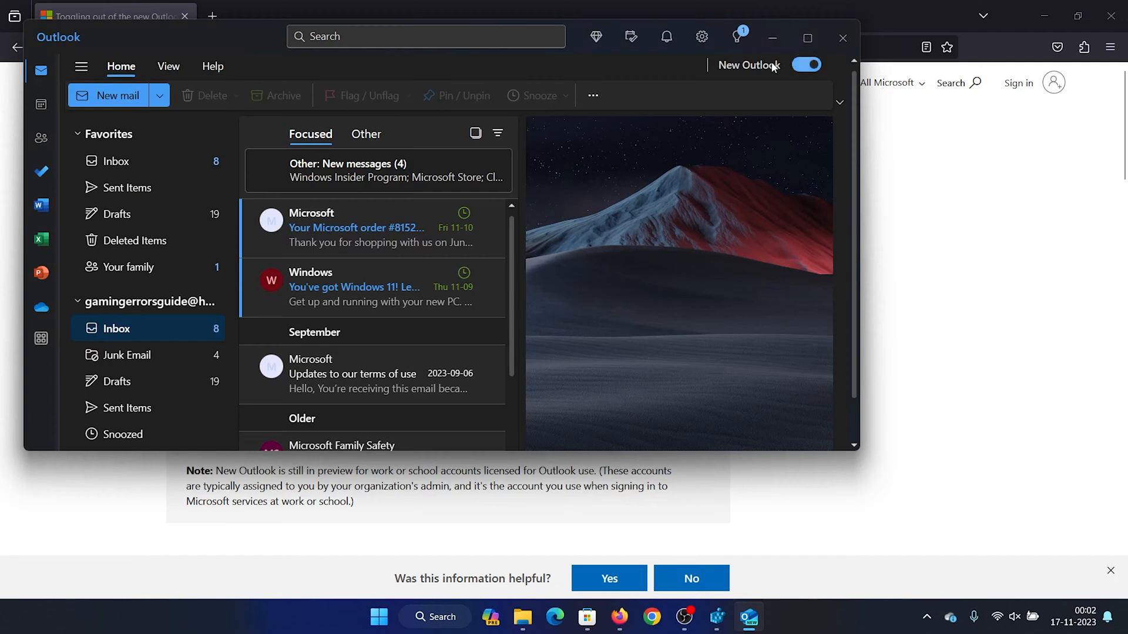
mouse_move(806, 64)
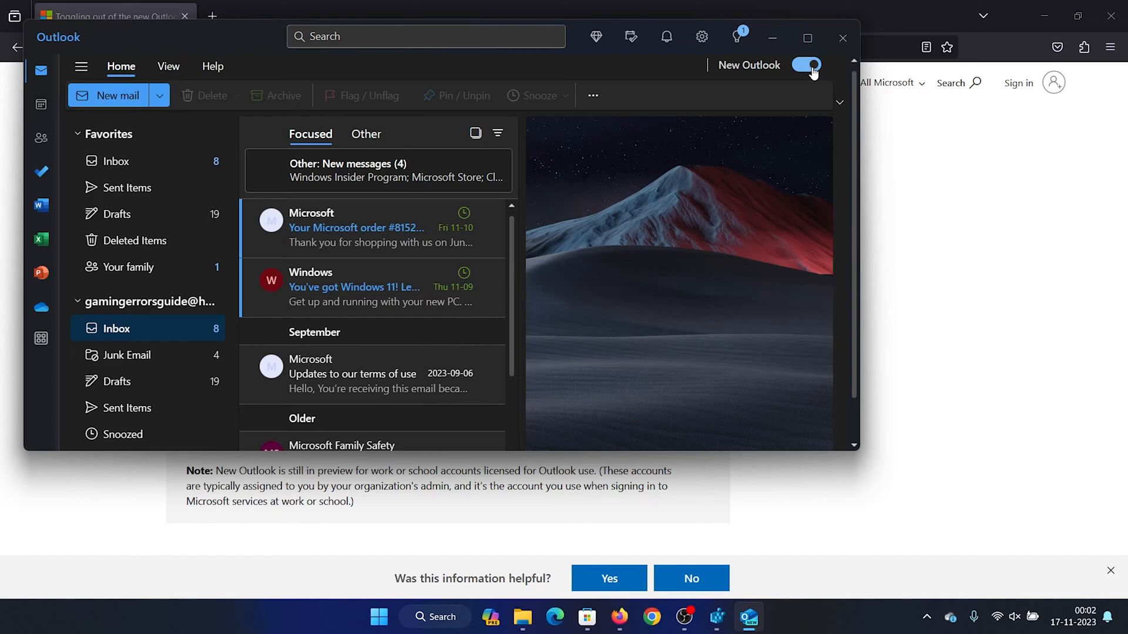
mouse_move(806, 64)
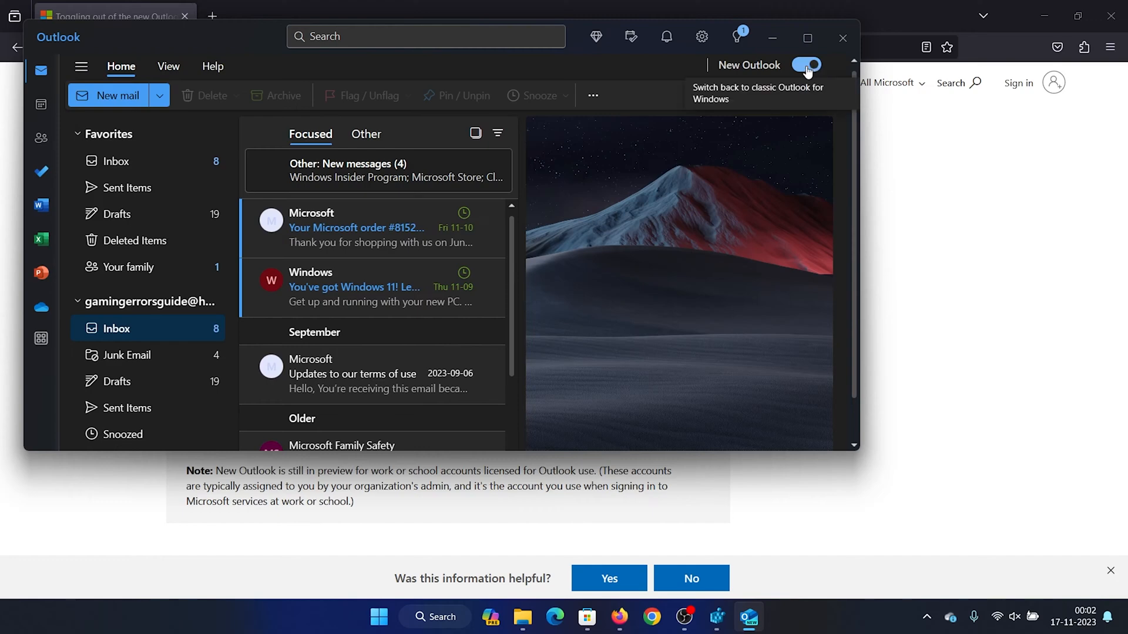
click(804, 65)
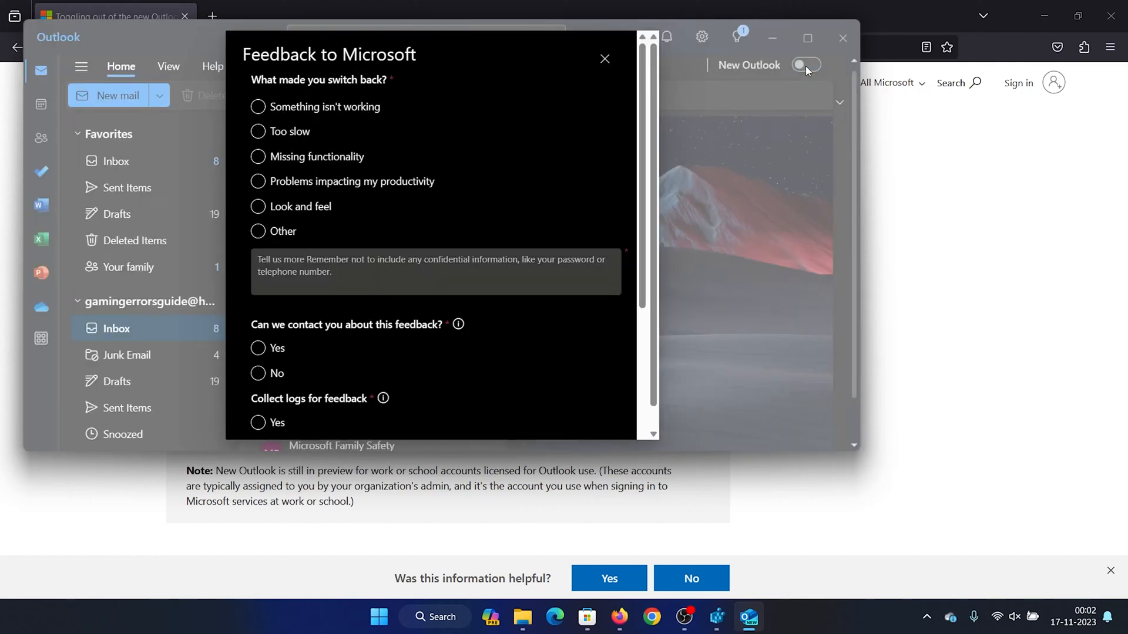
scroll(down, 3)
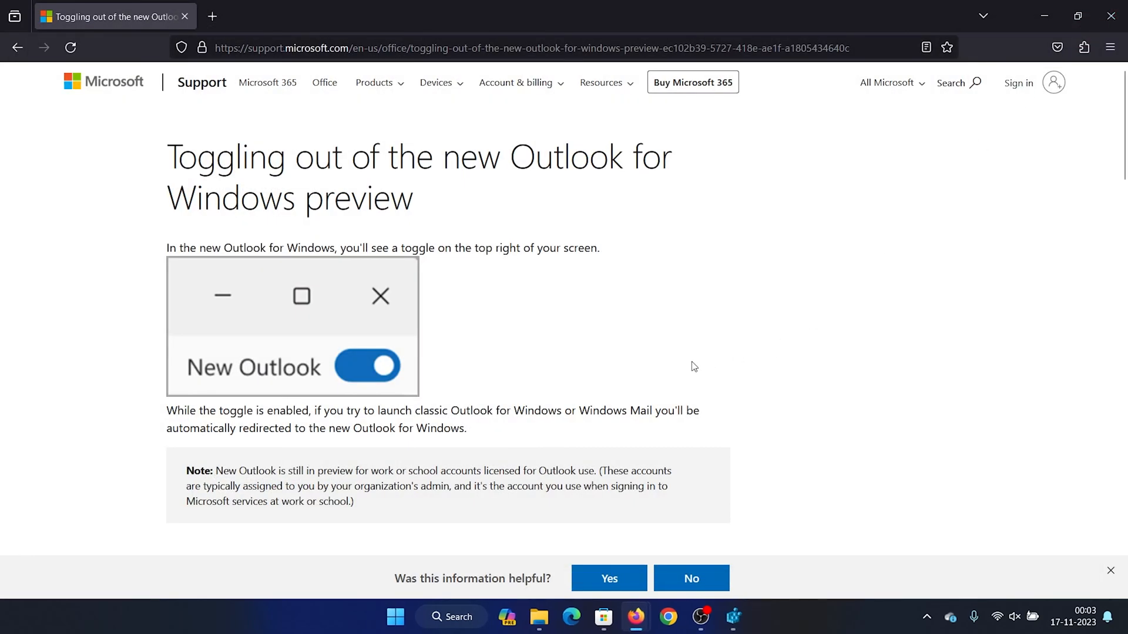
mouse_move(654, 376)
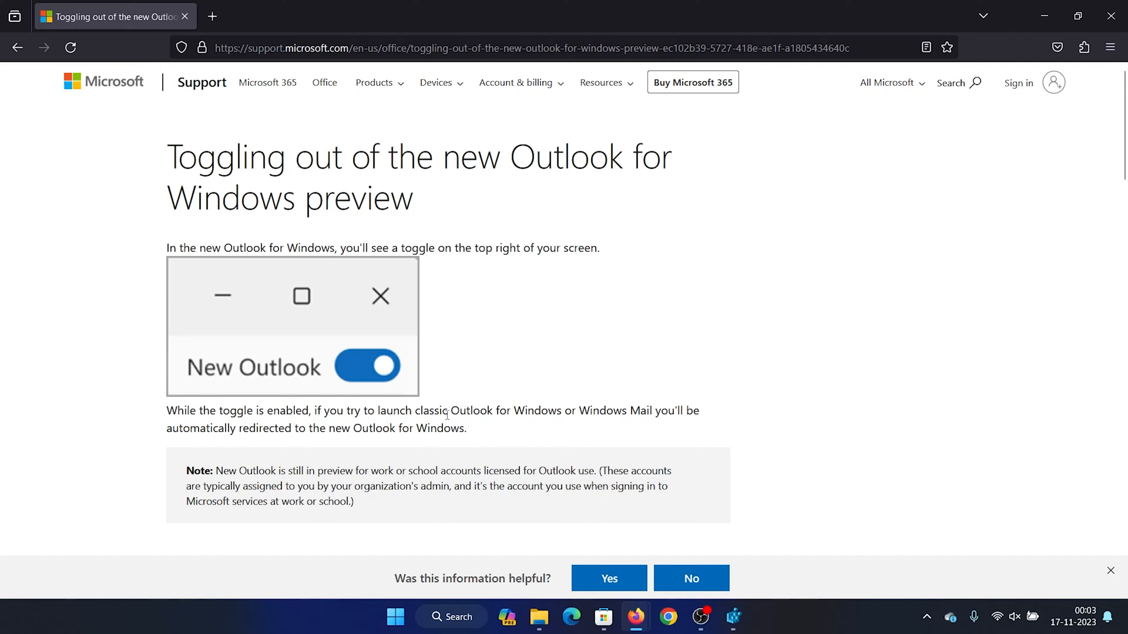
Launch regedit from the Run box (Win+R)
key(Win+r)
text(regedit)
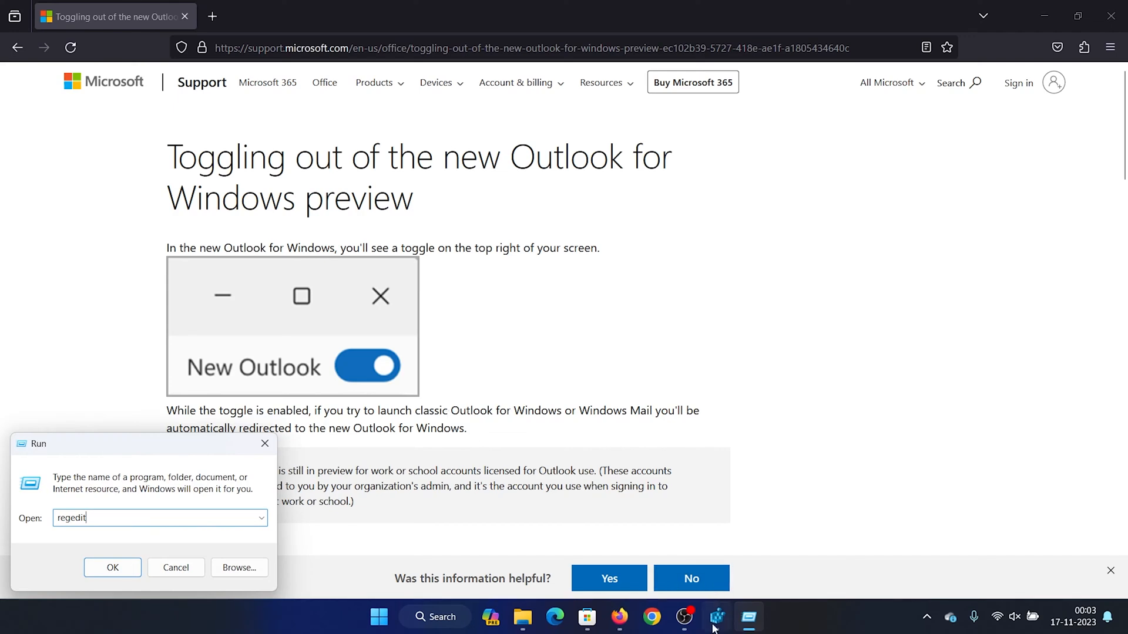
click(113, 567)
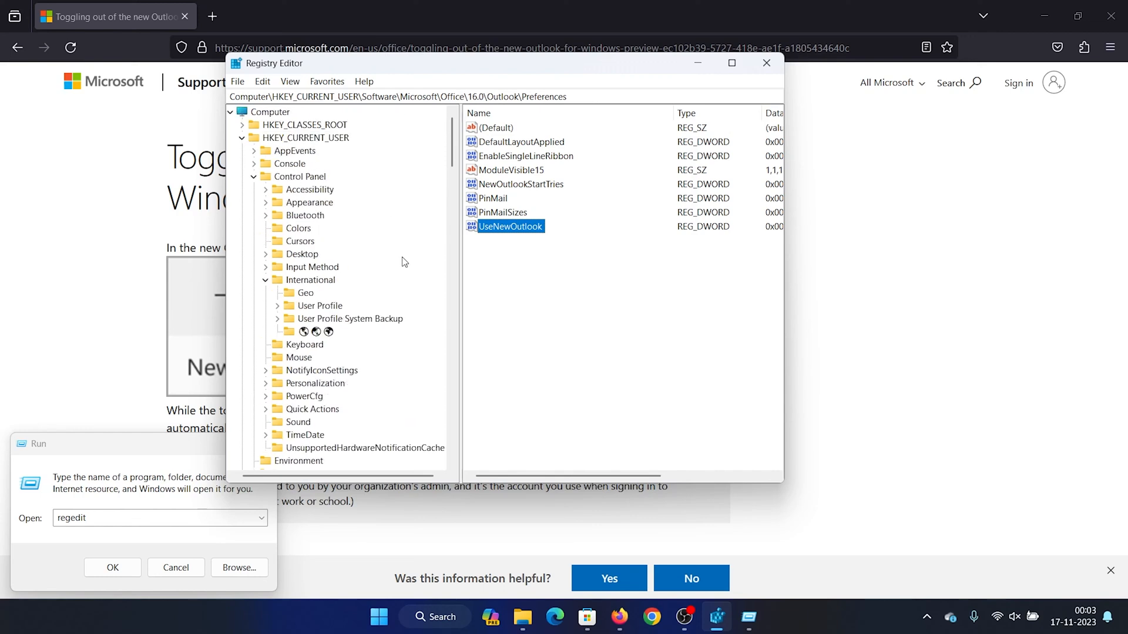
mouse_move(298, 138)
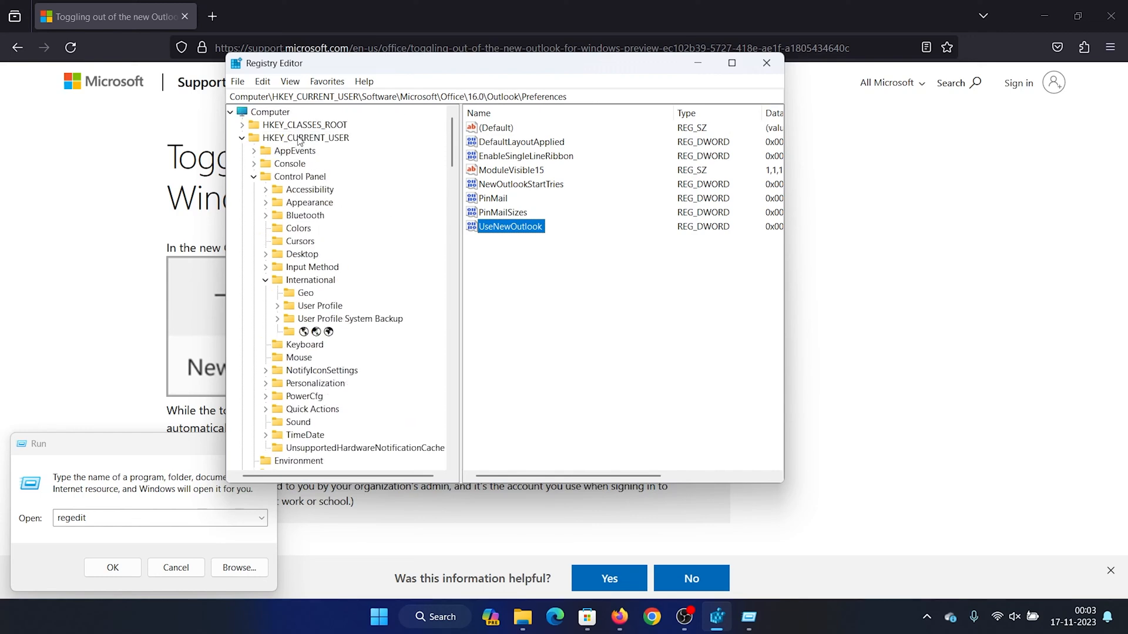
mouse_move(338, 146)
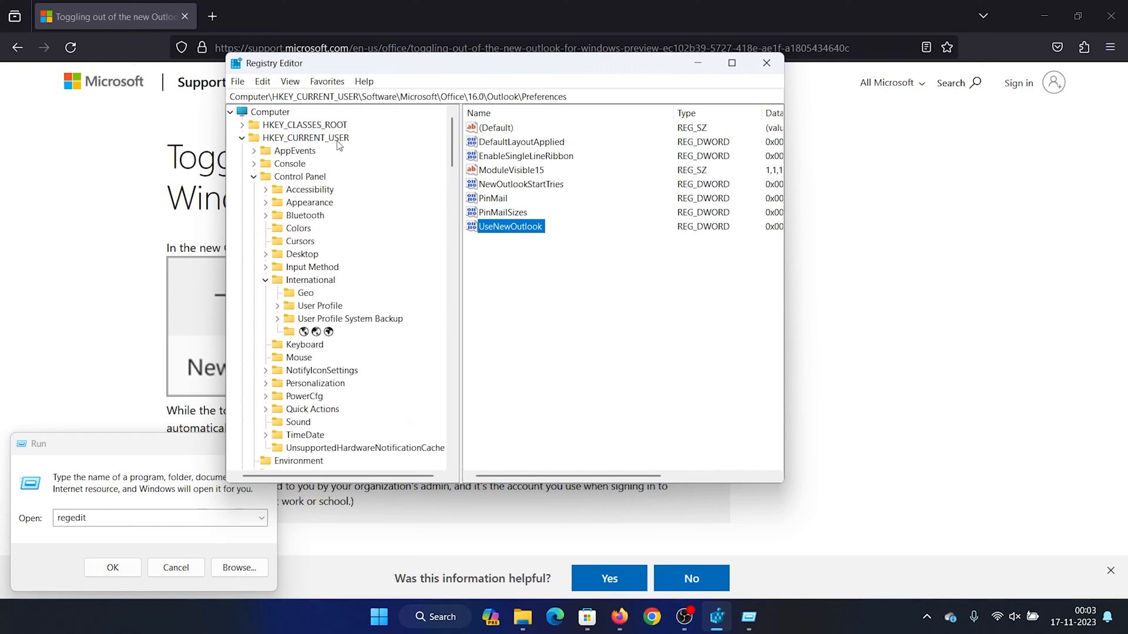
Scroll the key tree to HKEY_CURRENT_USER\Software\Microsoft\Office\16.0\Outlook\Preferences
scroll(down, 3)
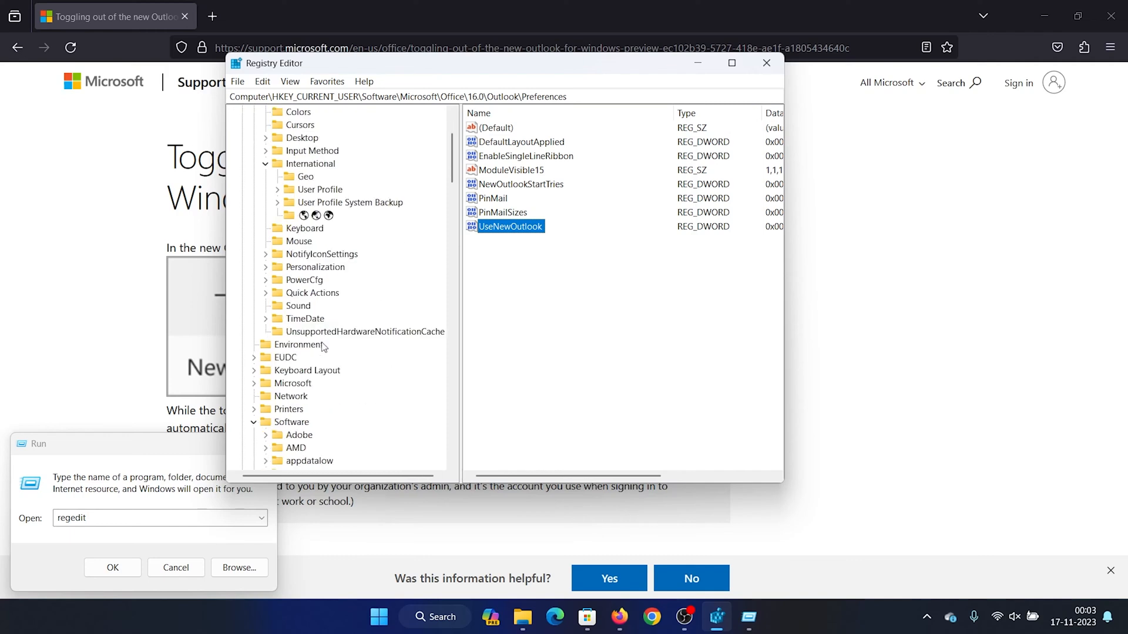
scroll(down, 3)
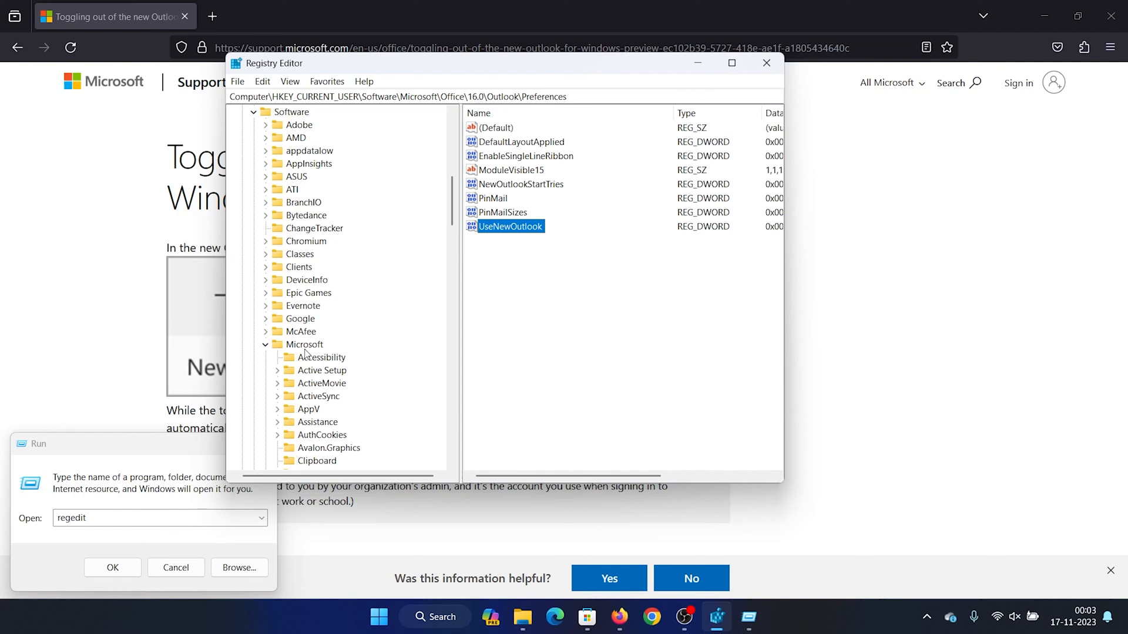
scroll(down, 3)
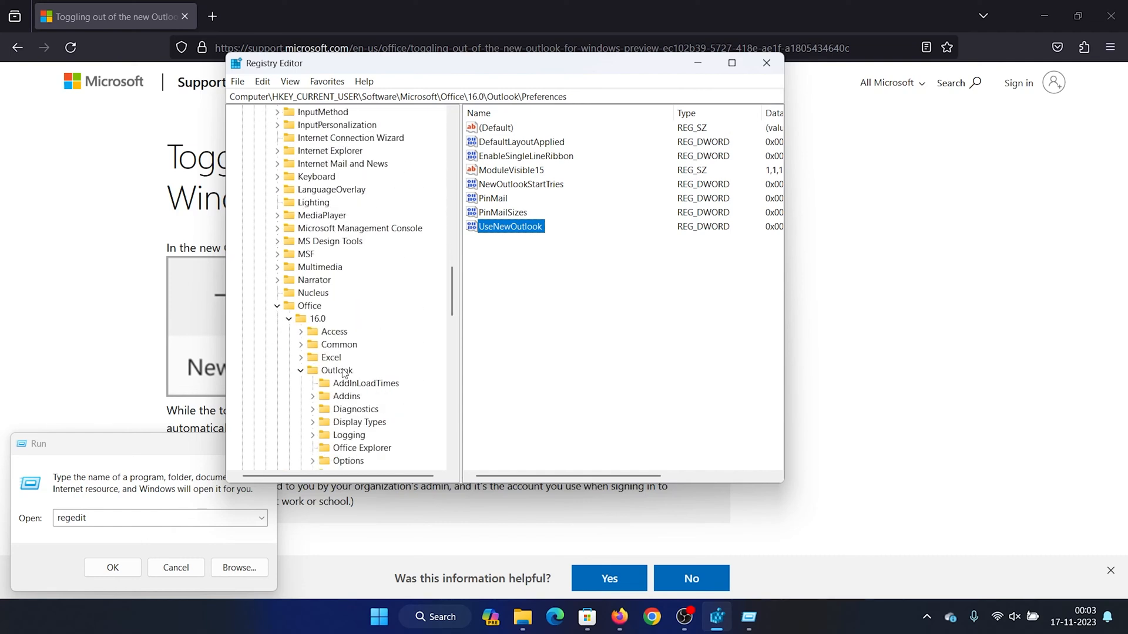
scroll(down, 3)
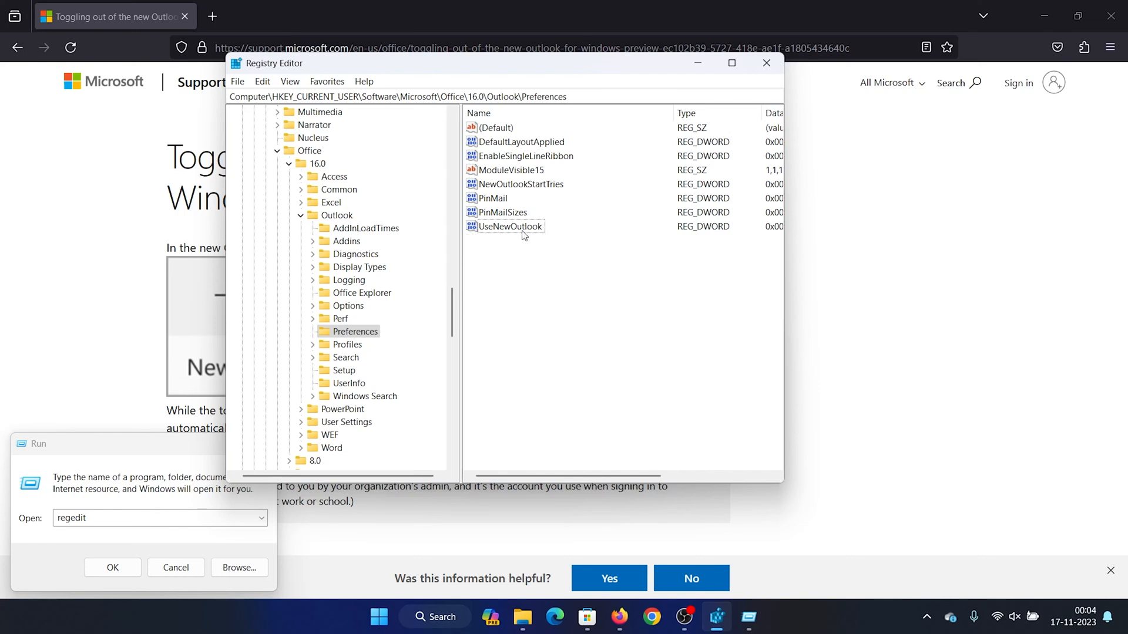
Edit the UseNewOutlook value and save its Value data as 0
double_click(509, 226)
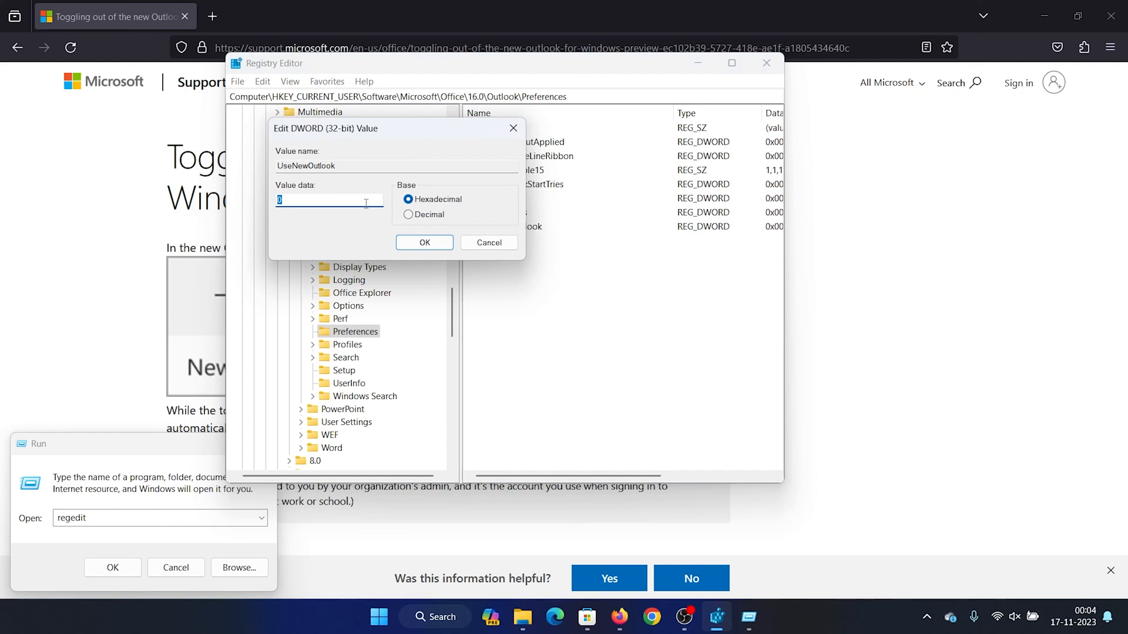
click(309, 199)
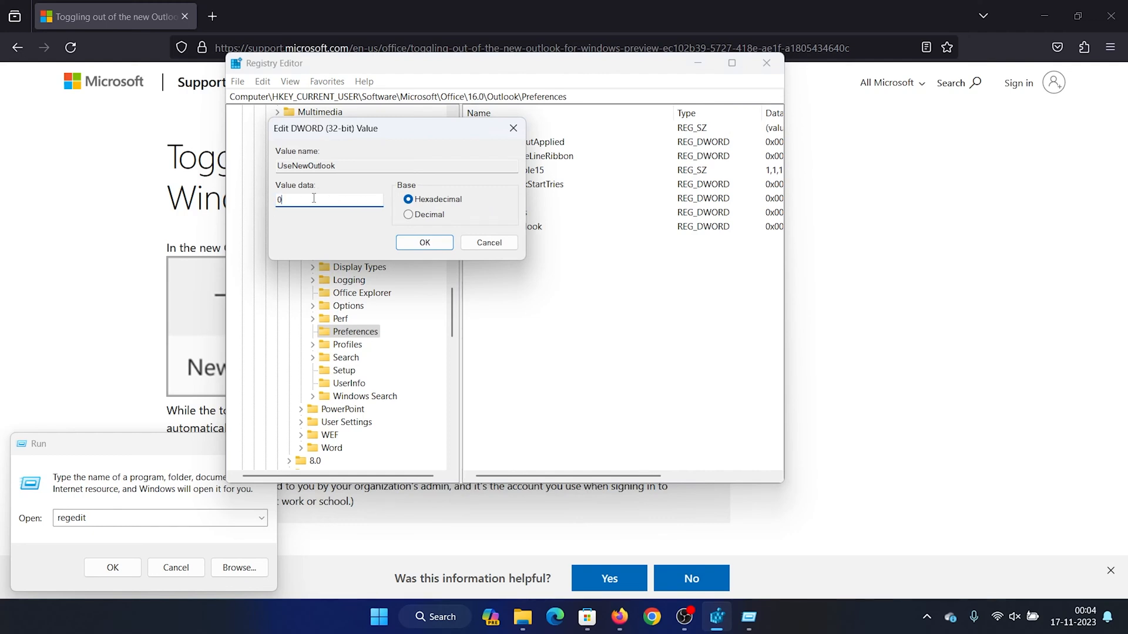
click(424, 242)
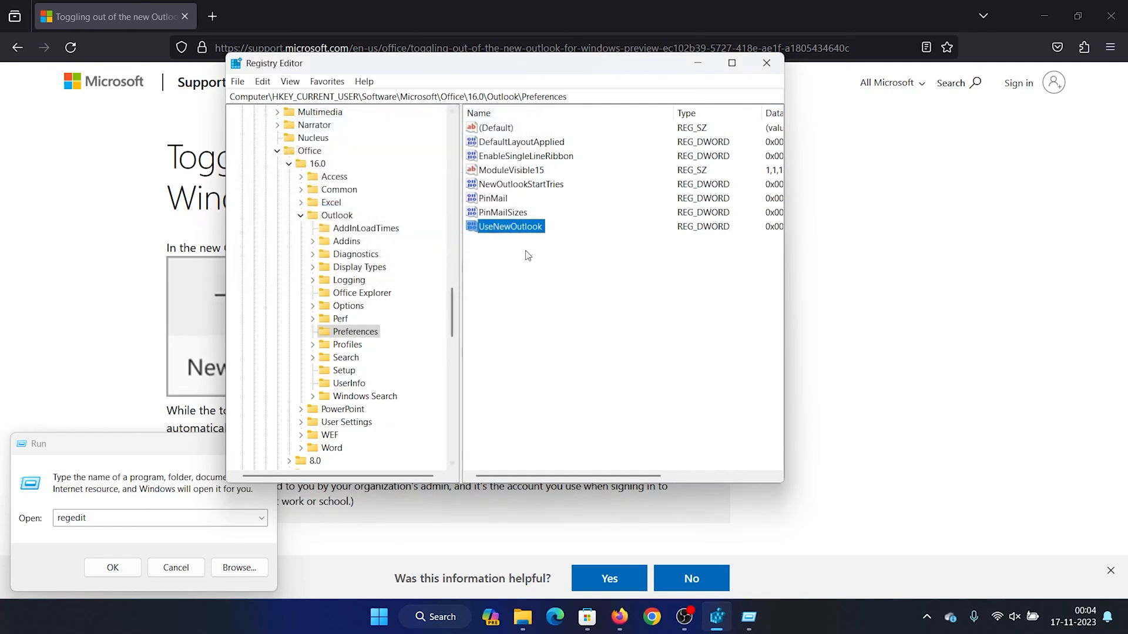
Bring Firefox's Outlook support article back to the front
click(765, 63)
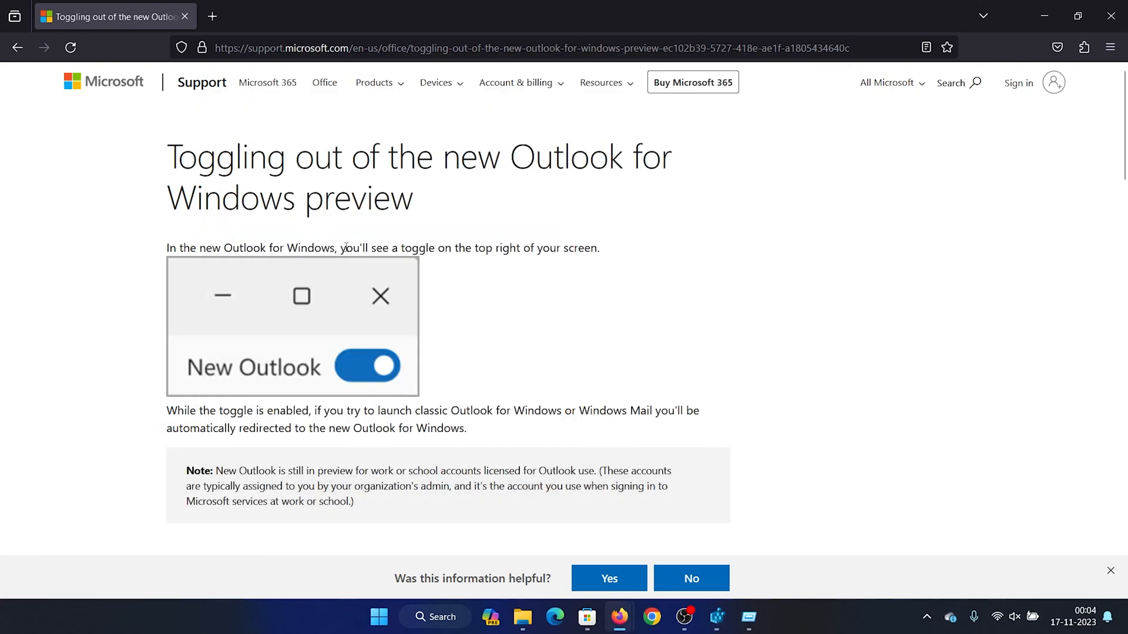
mouse_move(459, 281)
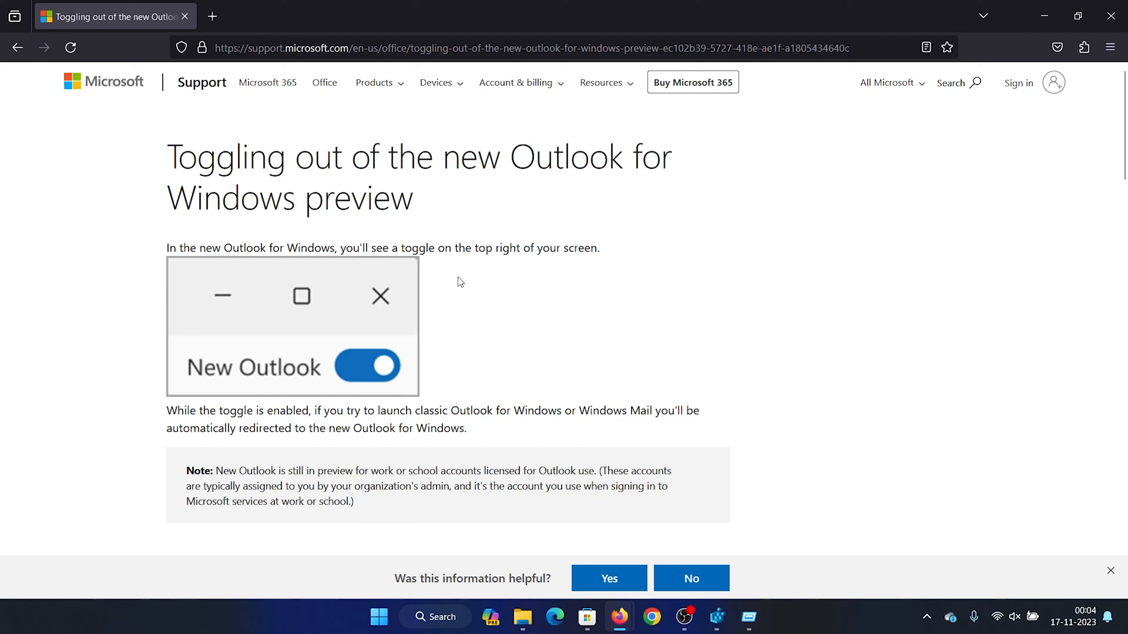
mouse_move(490, 566)
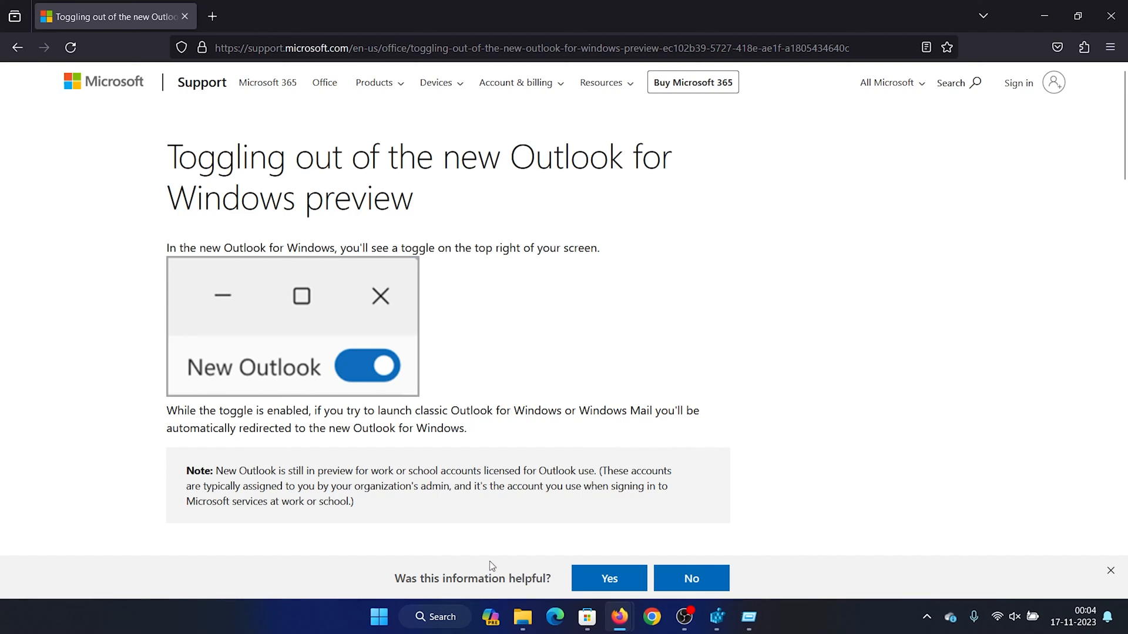
mouse_move(489, 464)
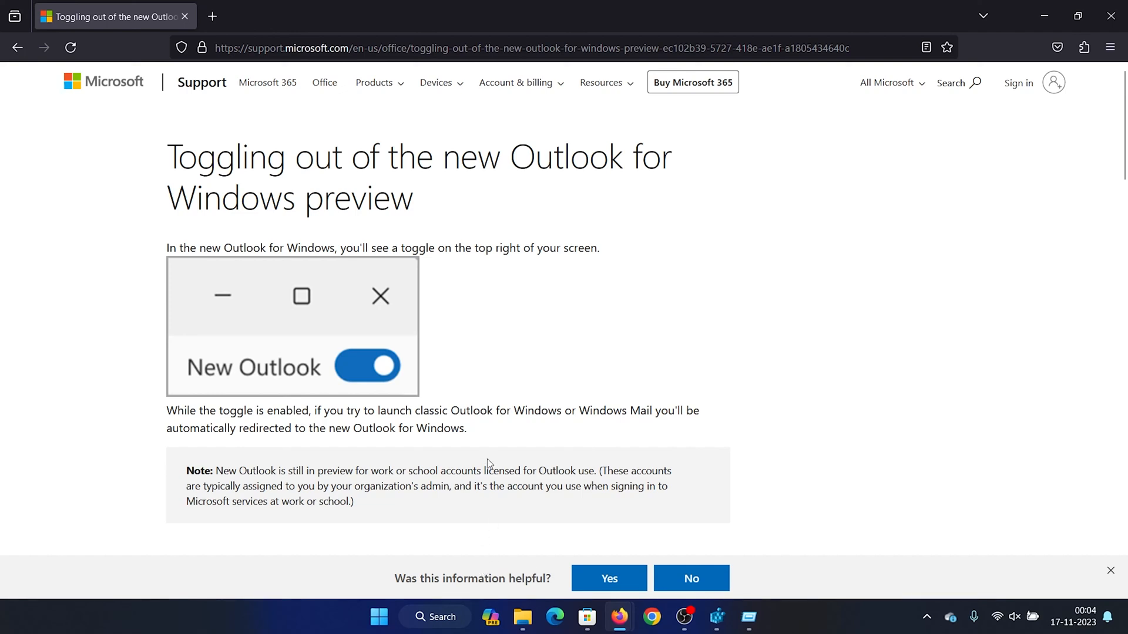